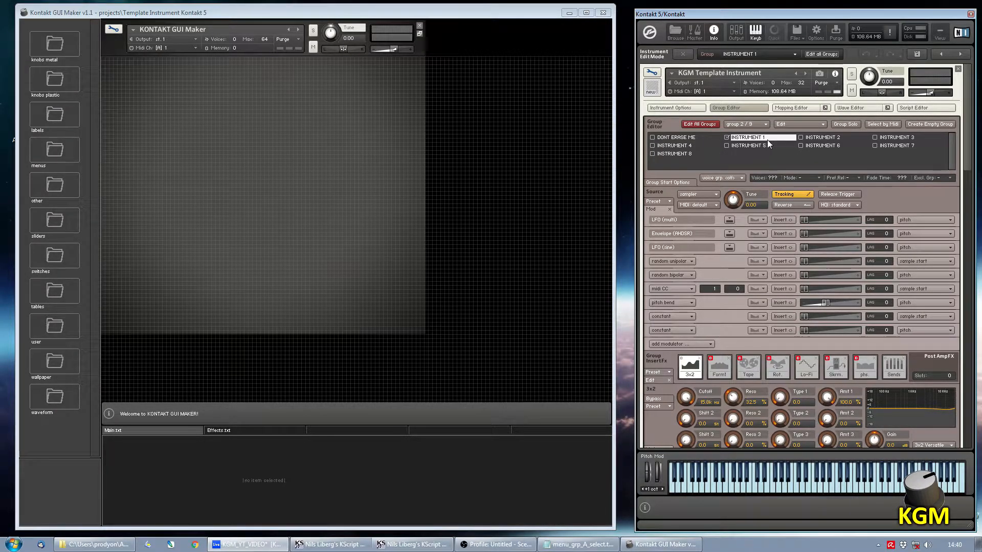
# Select the INSTRUMENT 5 group in the Kontakt template's group list, toggling edit mode around it.
pyautogui.click(791, 108)
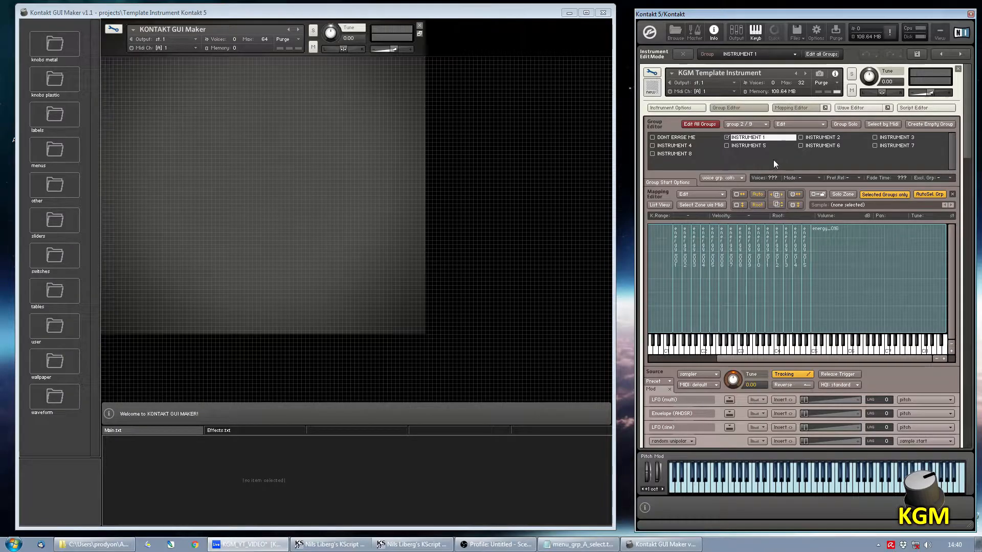
pyautogui.click(747, 145)
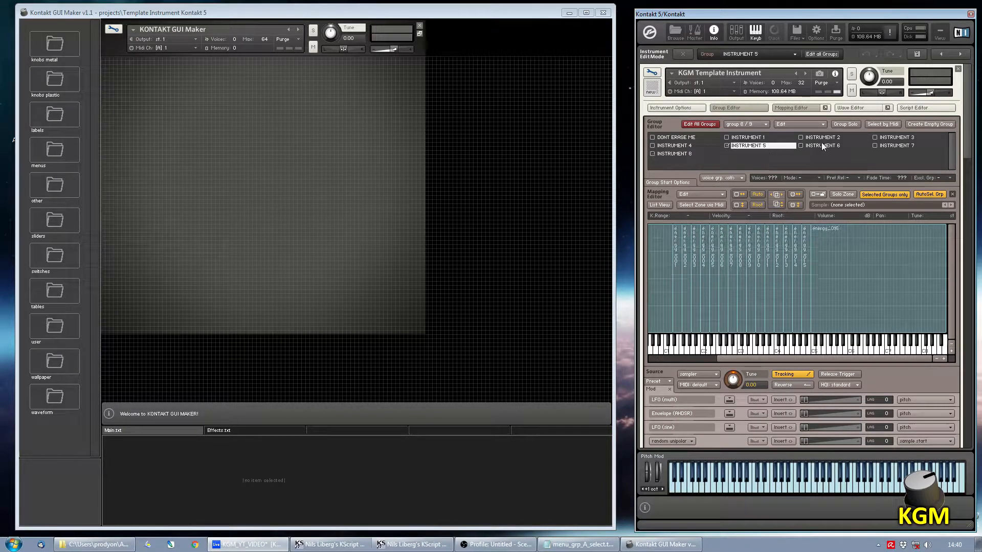
pyautogui.click(761, 137)
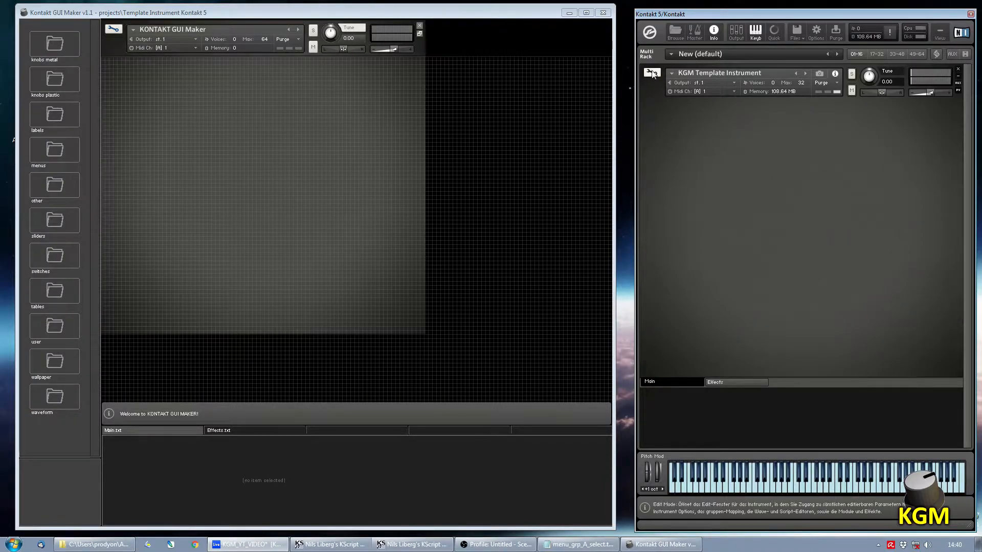
pyautogui.click(651, 73)
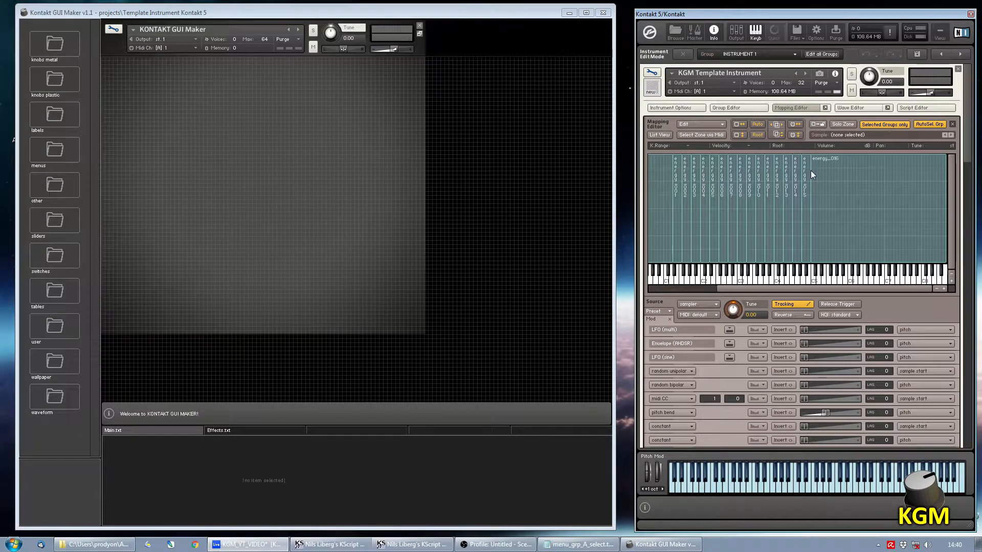
pyautogui.click(726, 108)
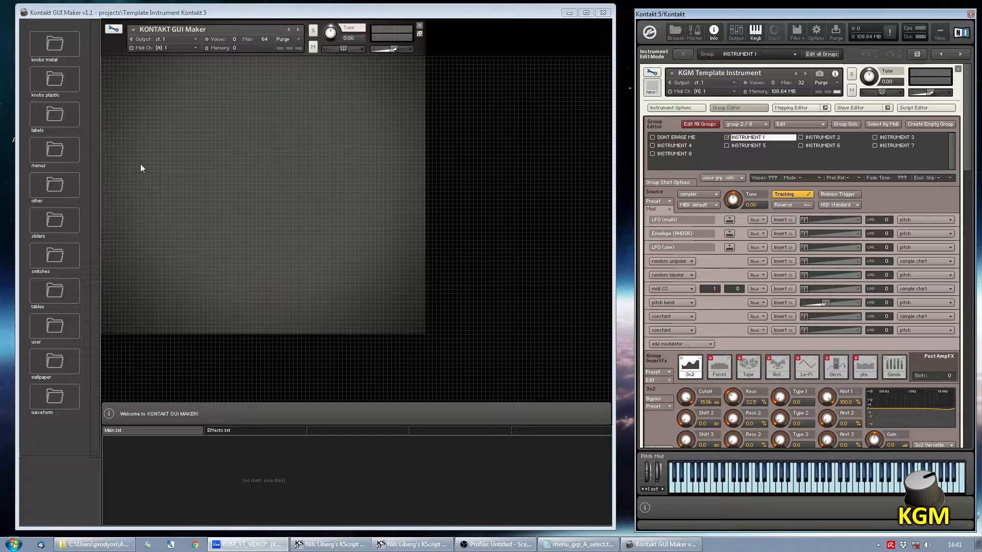
pyautogui.moveTo(173, 179)
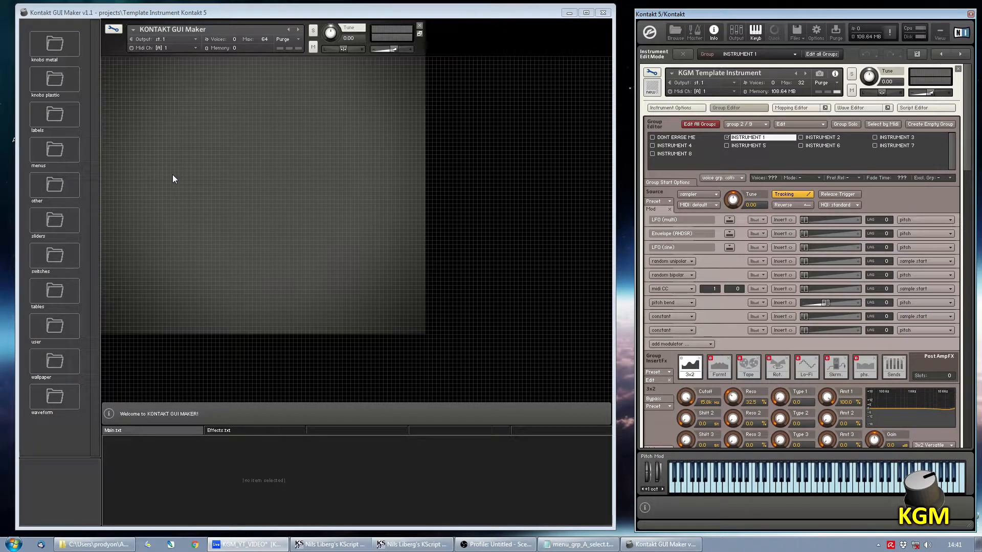
pyautogui.moveTo(170, 248)
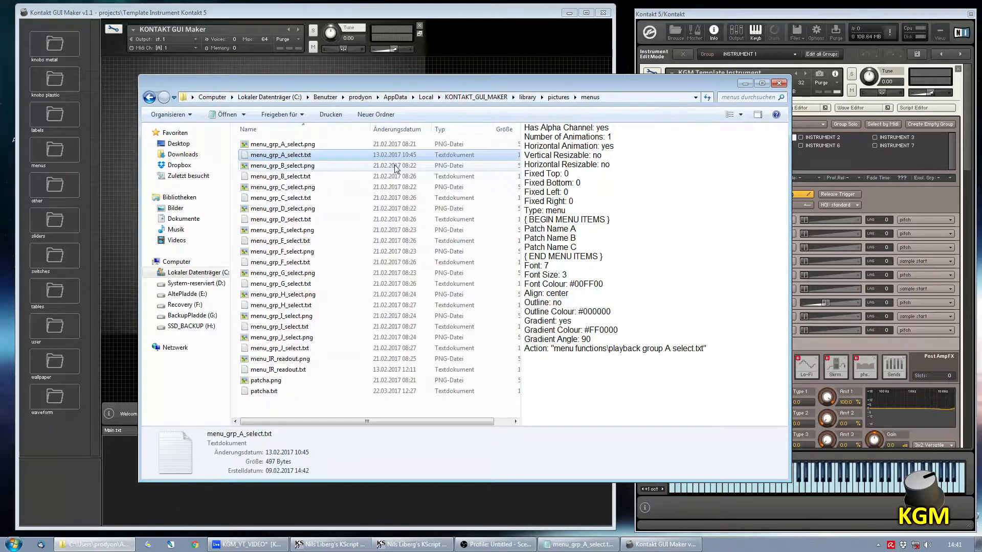
# Preview the group B menu image and text, then open menu_grp_A_select.txt in Notepad.
pyautogui.doubleClick(281, 155)
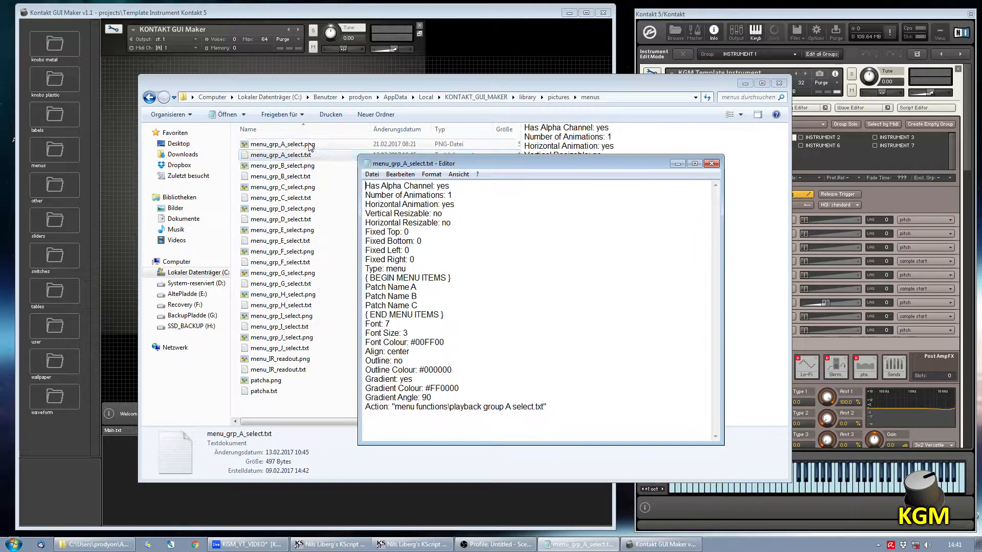
pyautogui.click(281, 294)
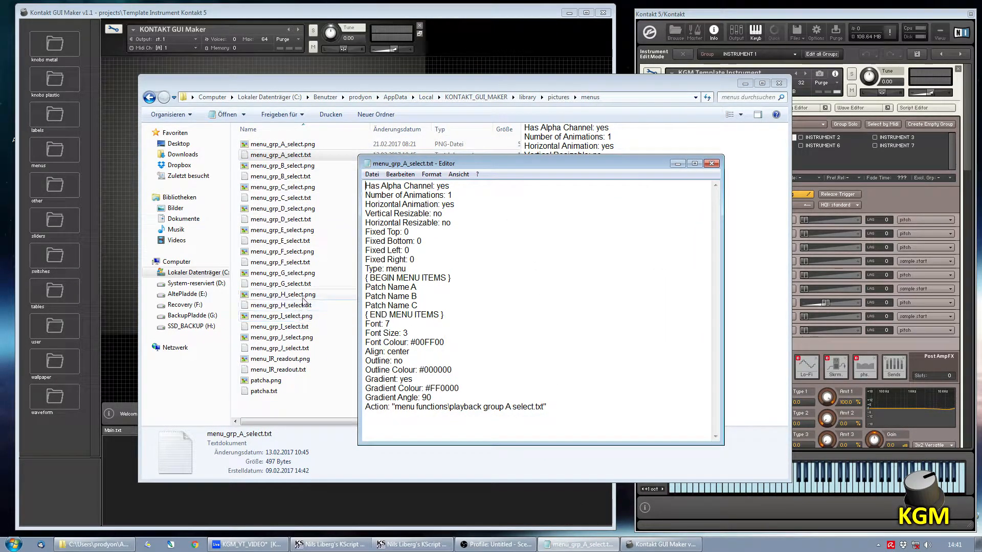
pyautogui.click(282, 165)
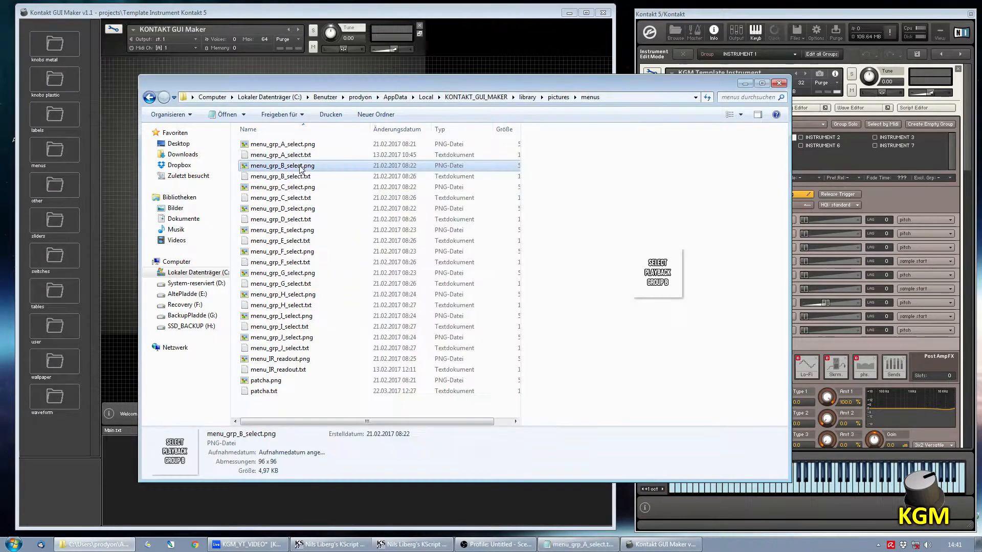
pyautogui.click(279, 176)
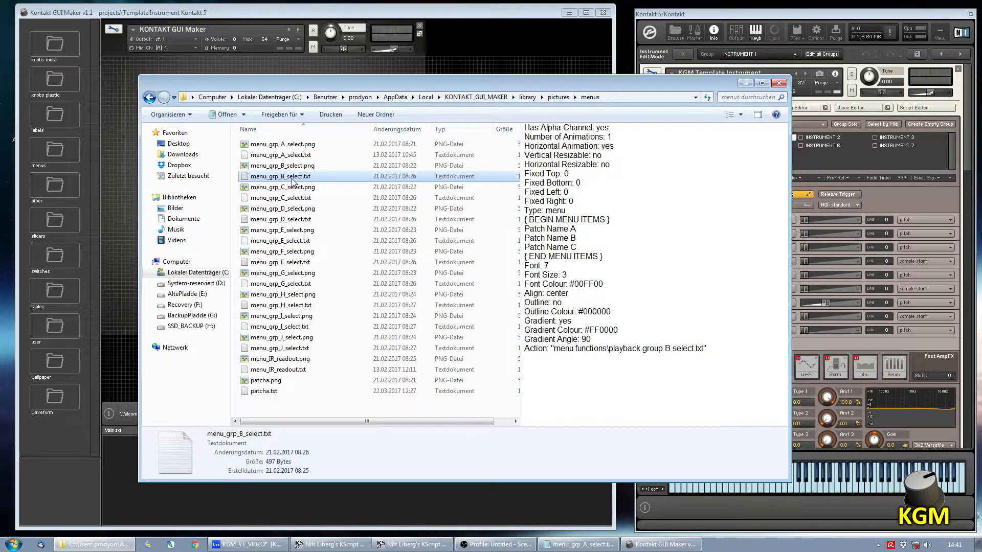
pyautogui.click(281, 144)
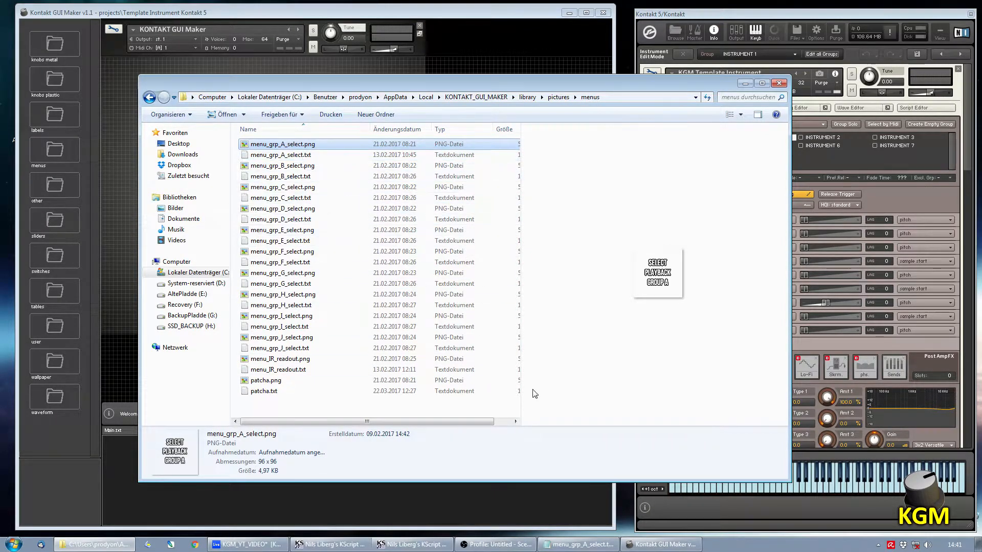
pyautogui.doubleClick(281, 155)
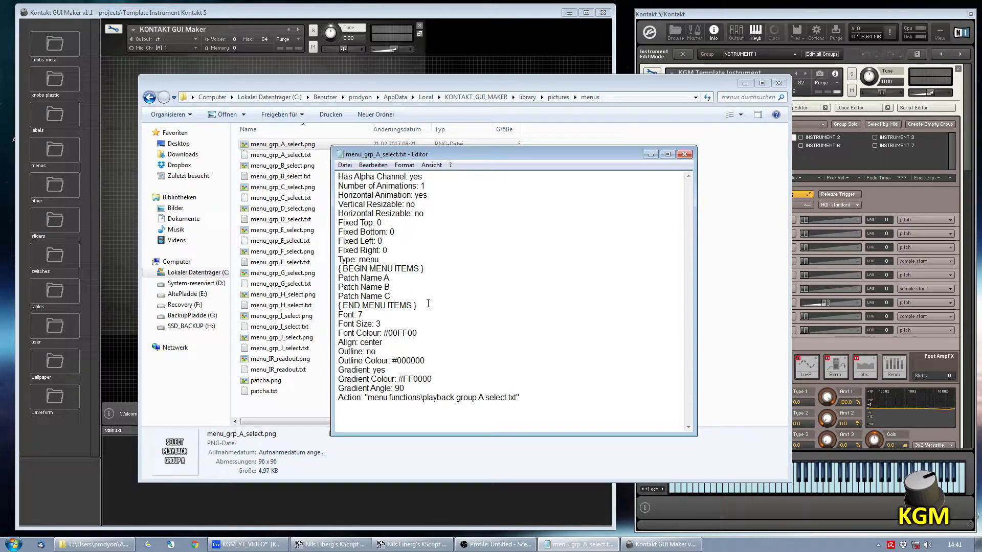
# Replace the placeholder patch names with eight bass names ending What A Bass, And Another One, Fantastic Bass.
pyautogui.moveTo(340, 287); pyautogui.dragTo(388, 296)
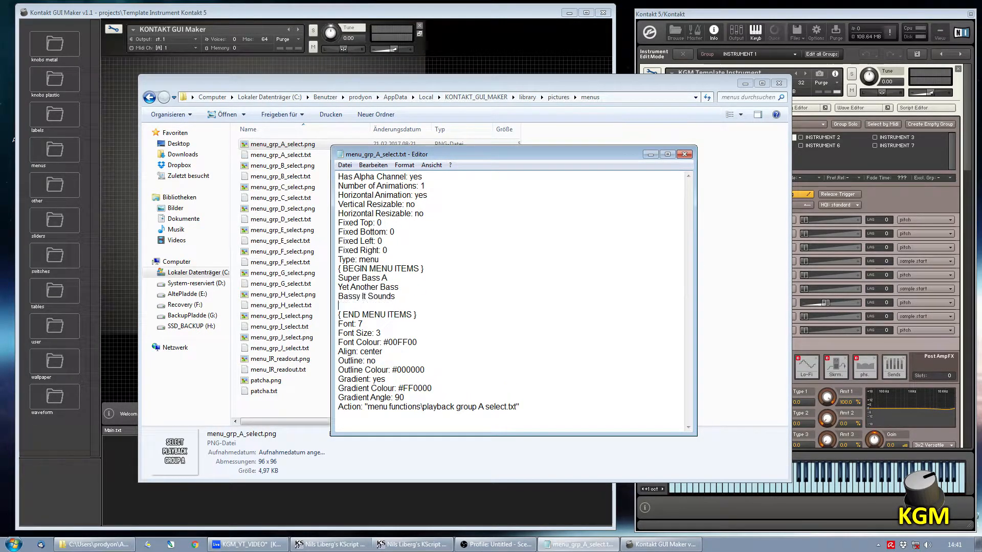
pyautogui.write('What A Bass')
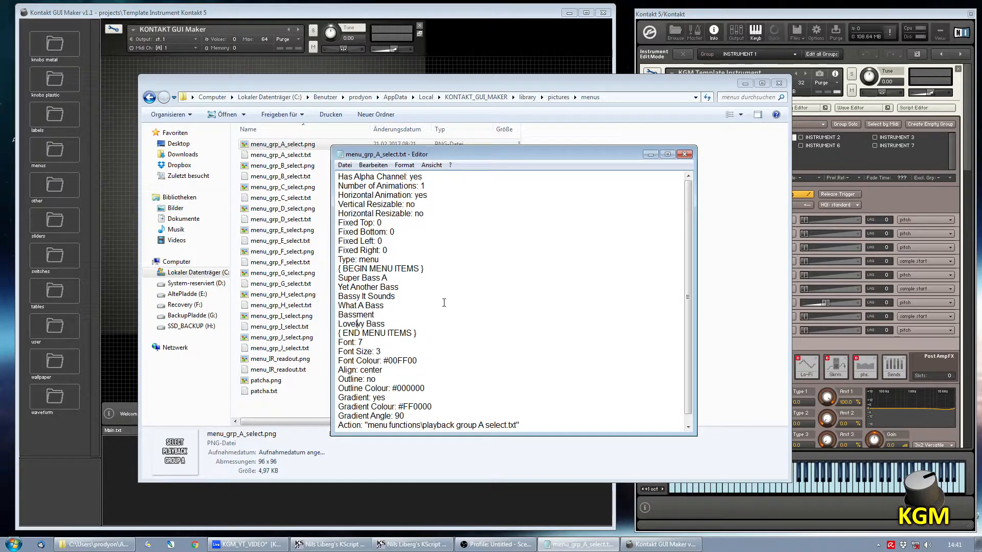
pyautogui.write('And Another One')
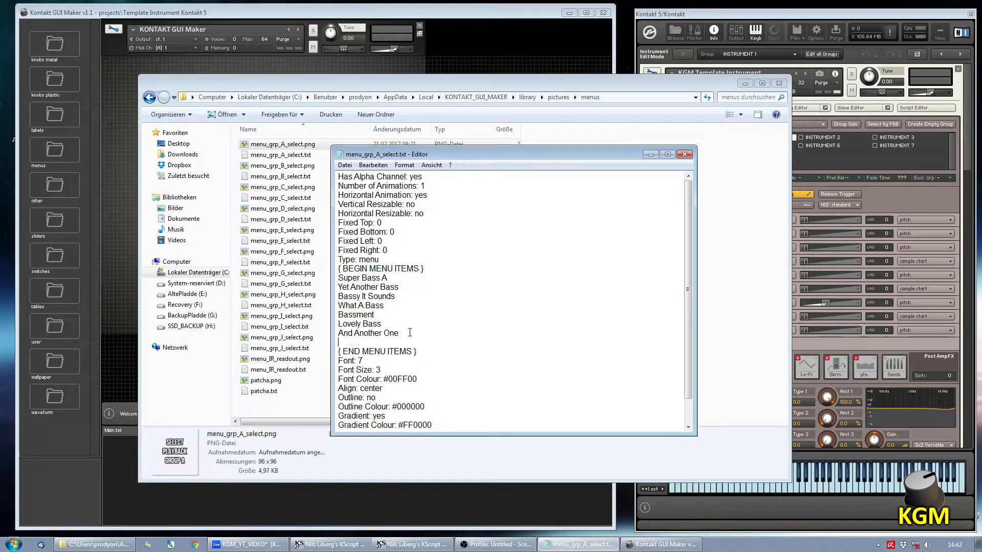
pyautogui.write('Fantastic Bass')
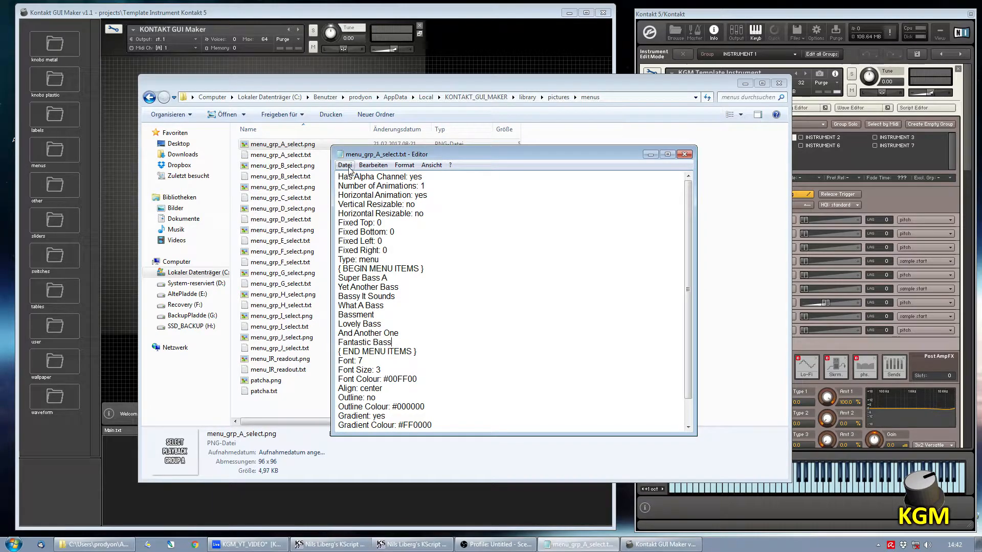
pyautogui.click(344, 165)
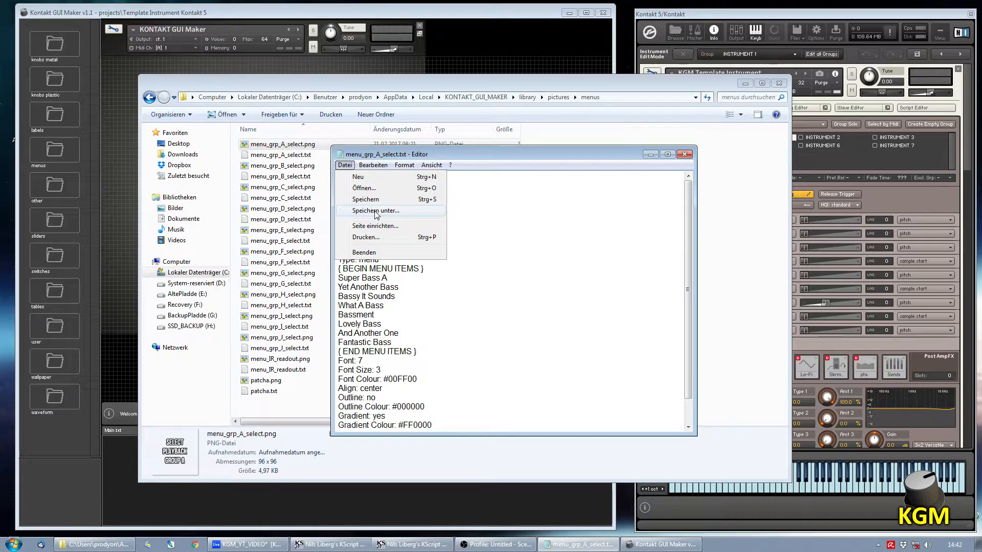
# Save the menu file as menu_grp_A_select.txt into library\pictures\user via Speichern unter.
pyautogui.click(374, 211)
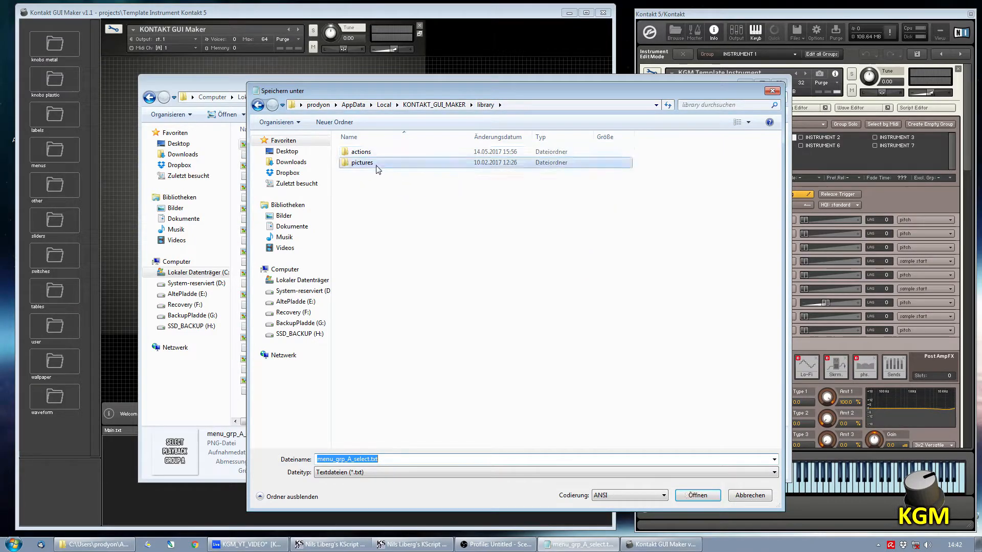
pyautogui.doubleClick(362, 162)
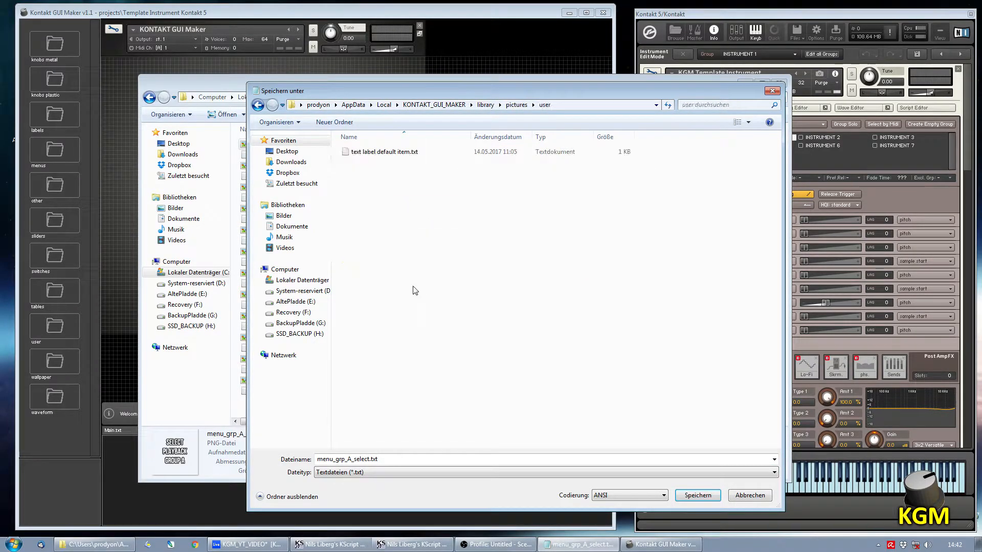
pyautogui.click(424, 459)
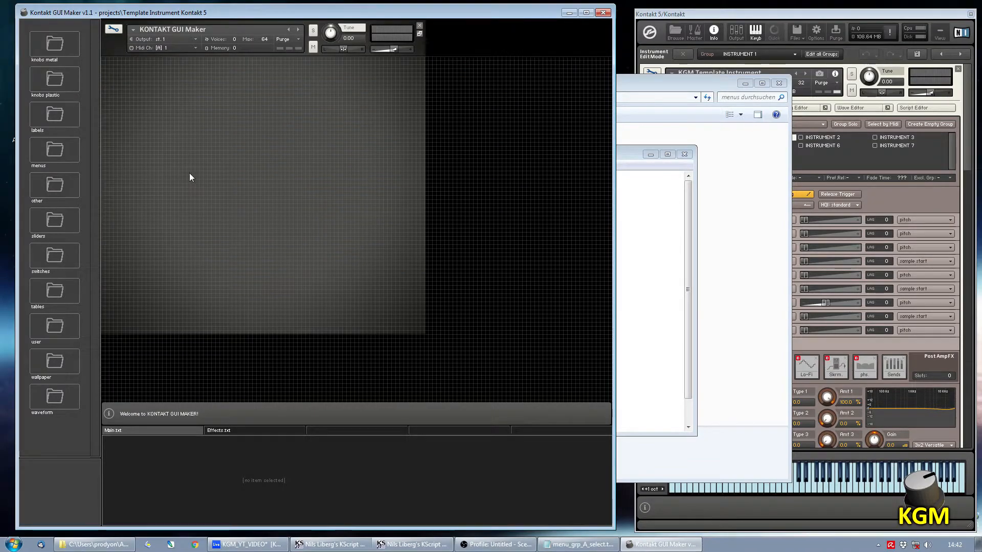
pyautogui.moveTo(107, 117)
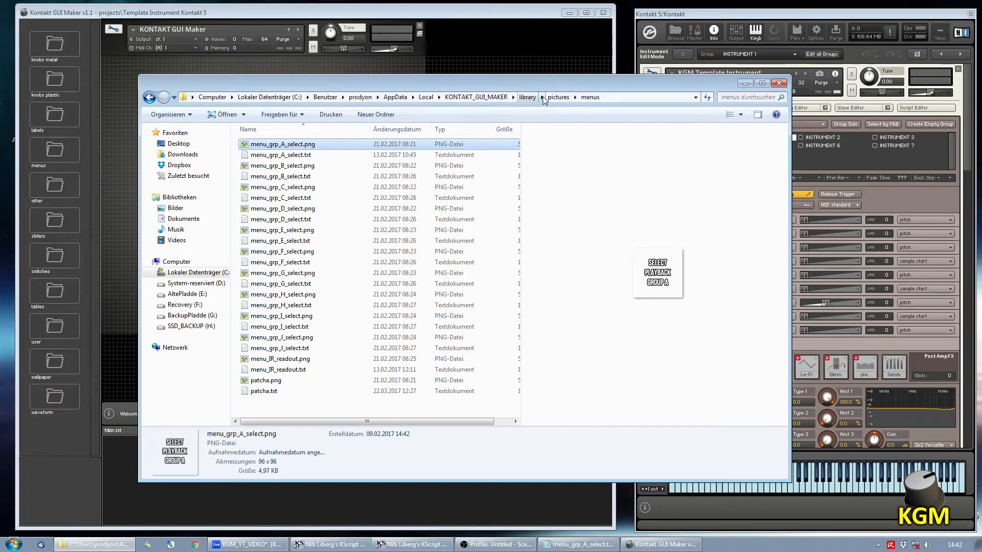
# Navigate up to the pictures folder and into the user folder holding the group A menu files.
pyautogui.click(557, 97)
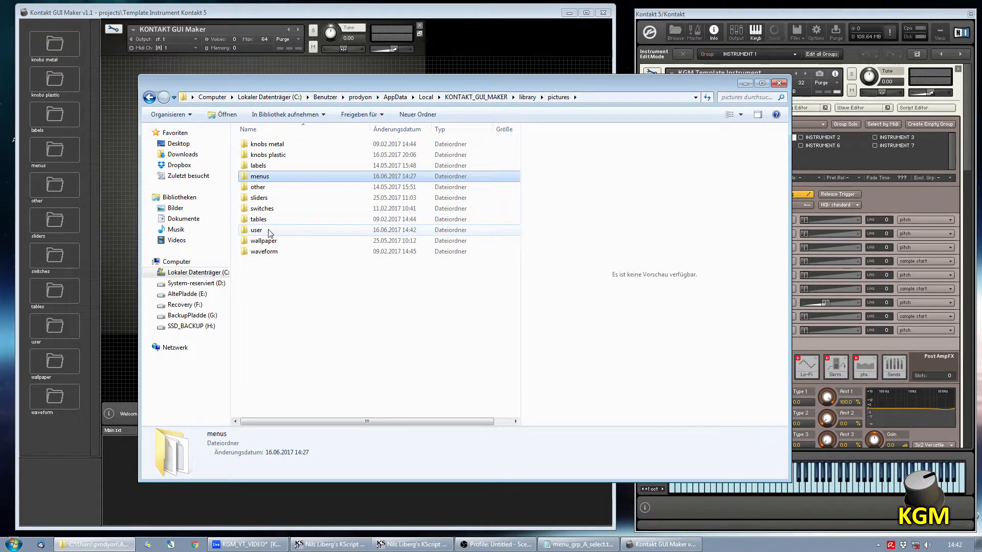
pyautogui.doubleClick(256, 229)
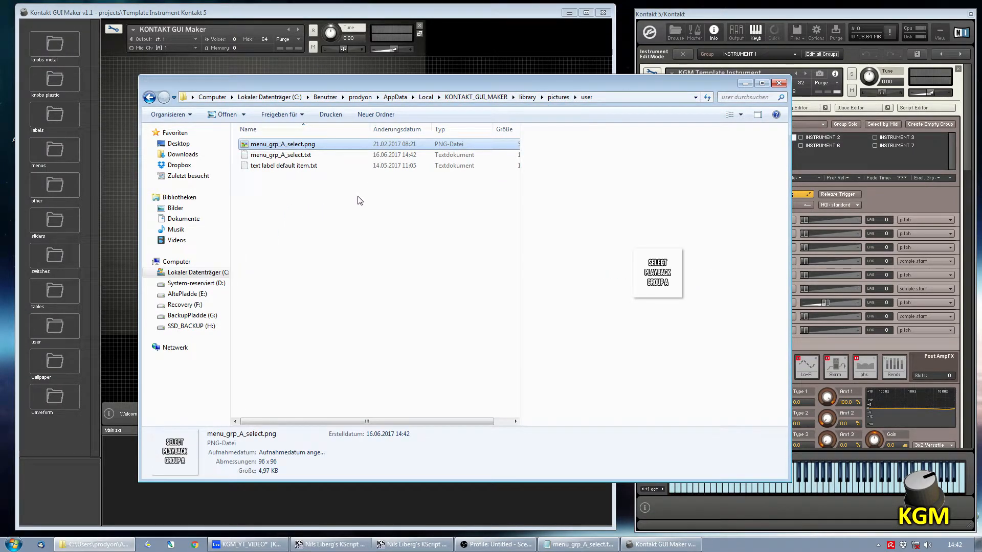
pyautogui.moveTo(482, 207)
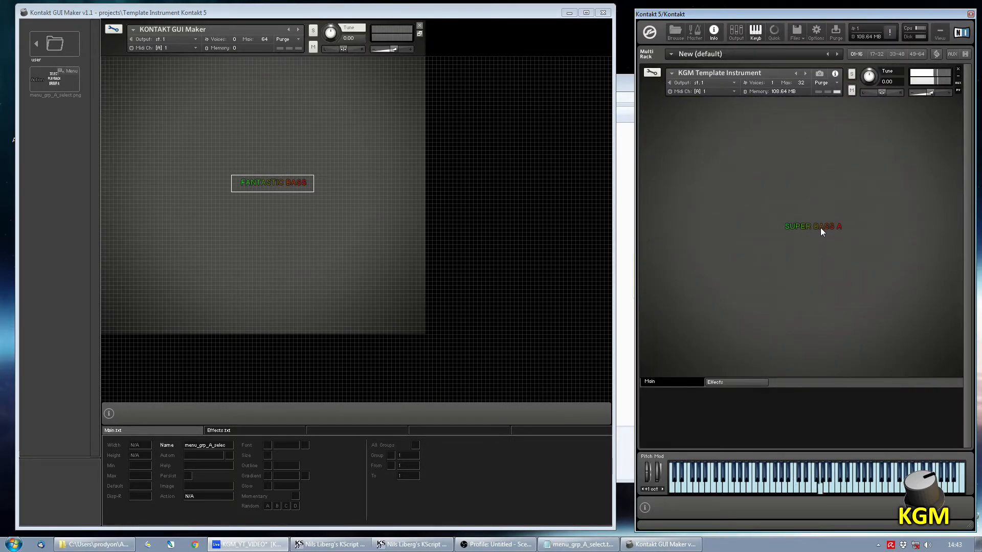
# Pick Yet Another Bass from the SUPER BASS A menu and review the INSTRUMENT 2 group settings.
pyautogui.click(813, 226)
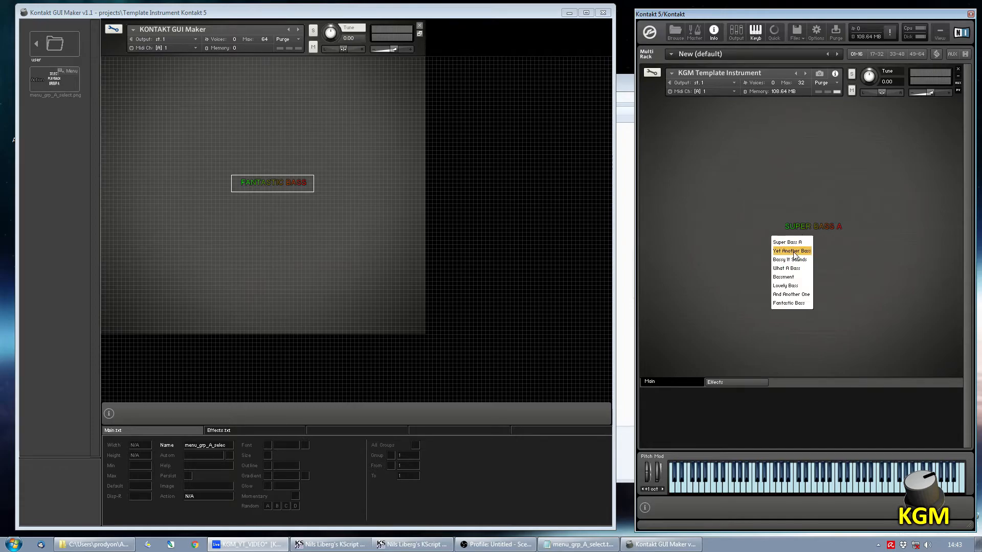
pyautogui.click(791, 251)
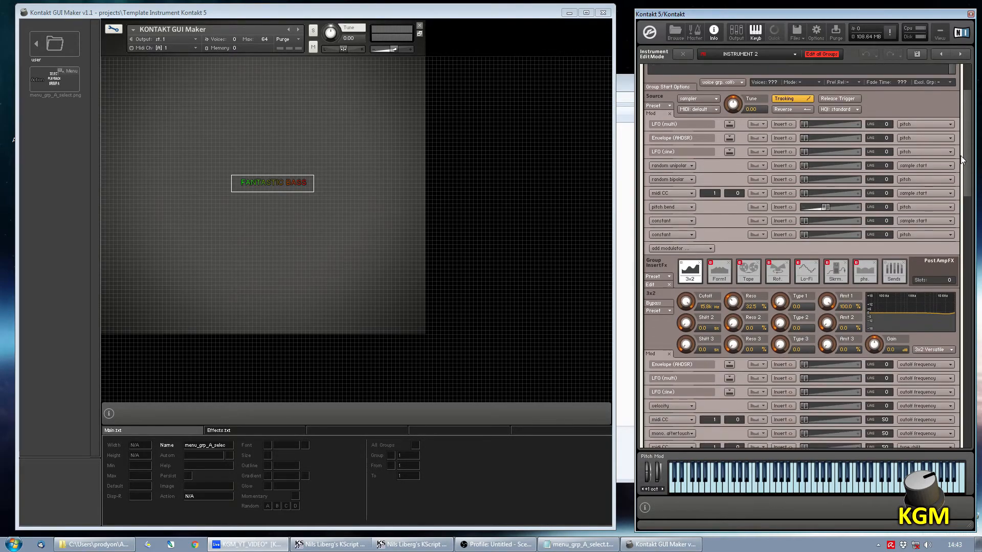
pyautogui.scroll(-3)
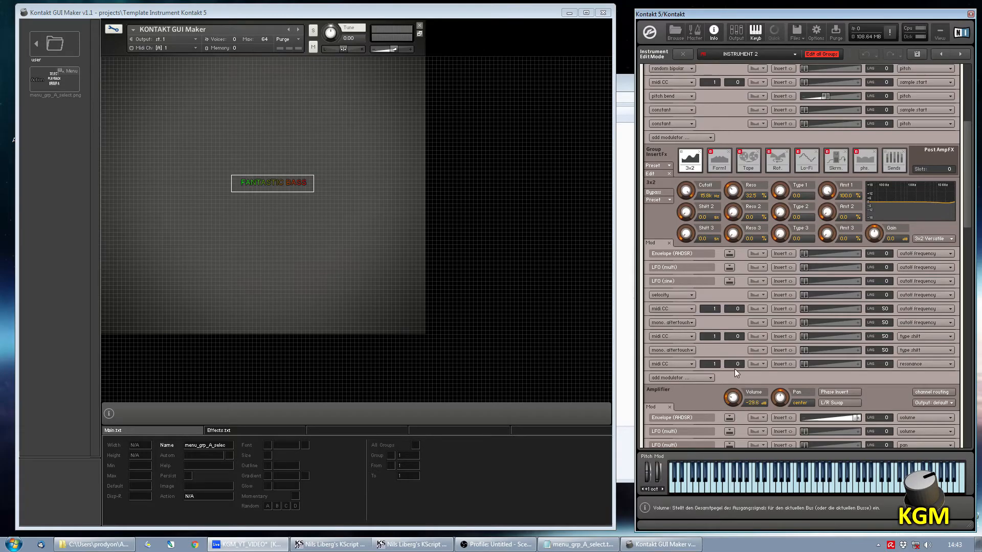